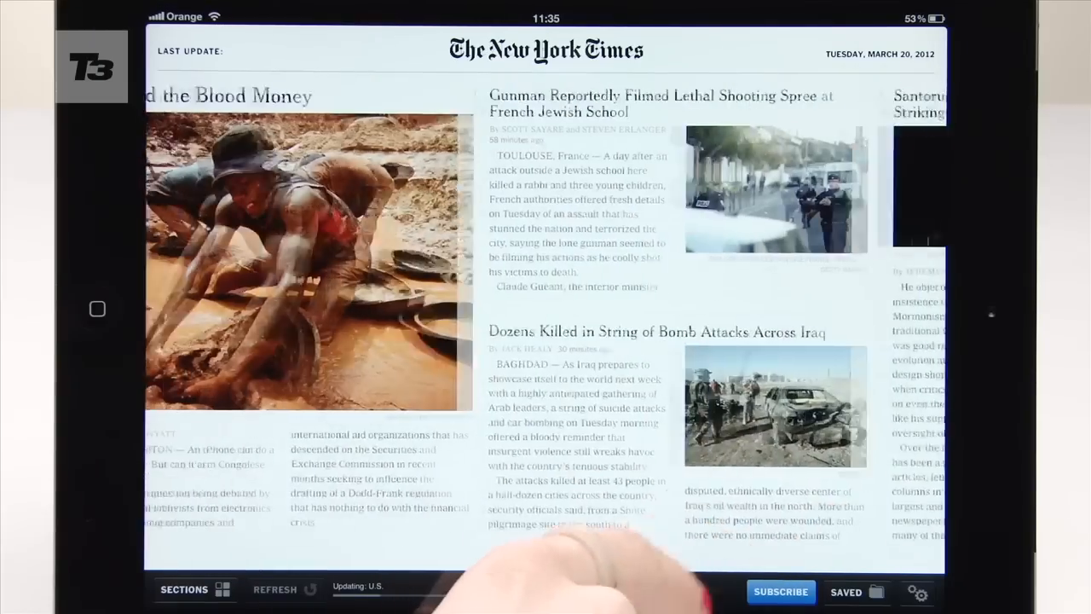
key("home")
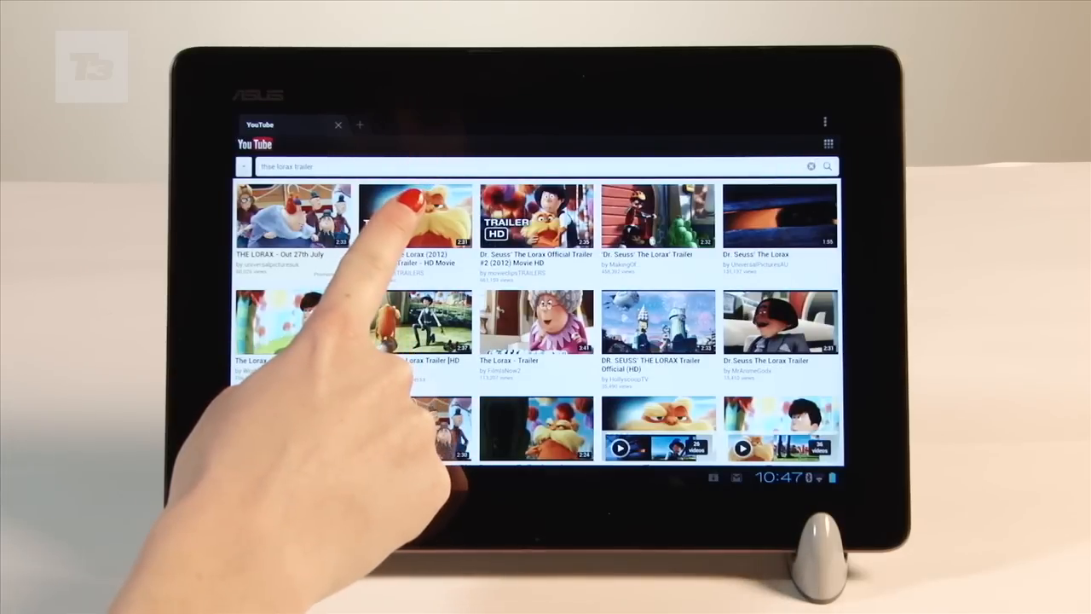
left_click(416, 214)
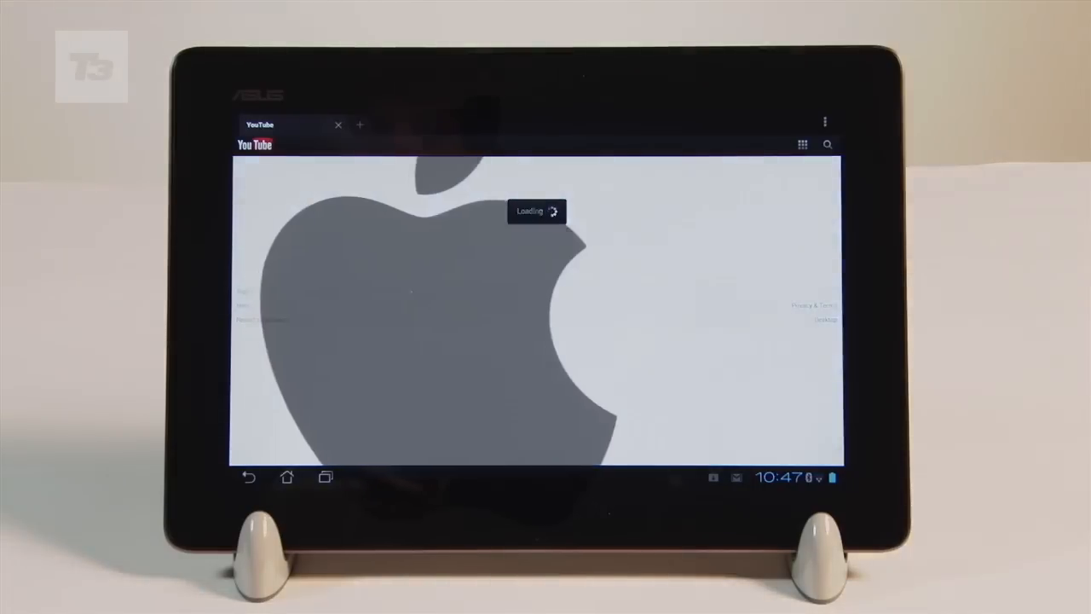